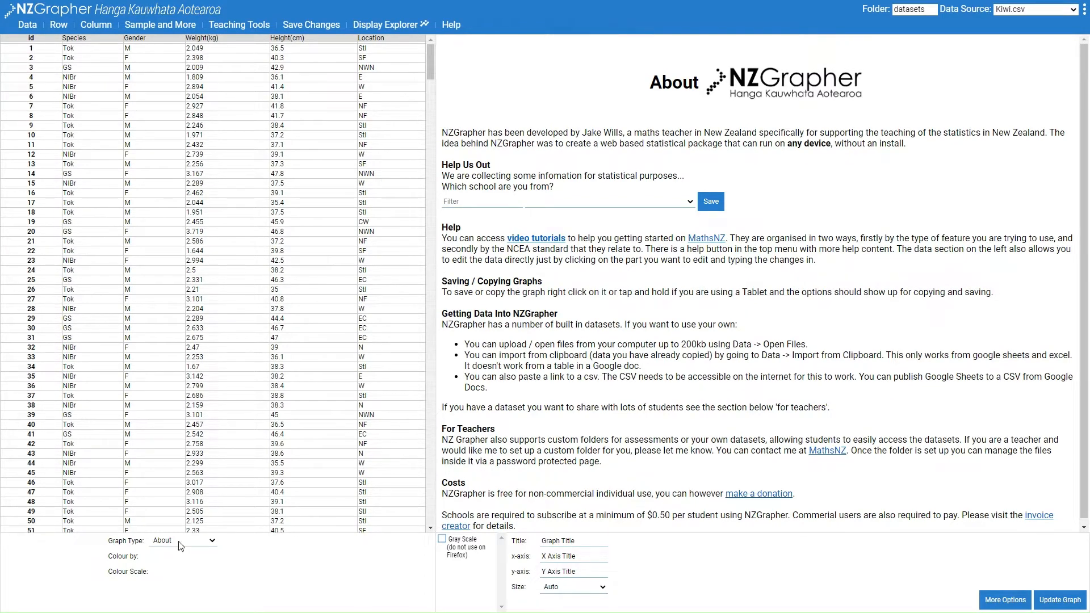
Choose Bar Graph as the graph type for the Kiwi dataset.
left_click(183, 541)
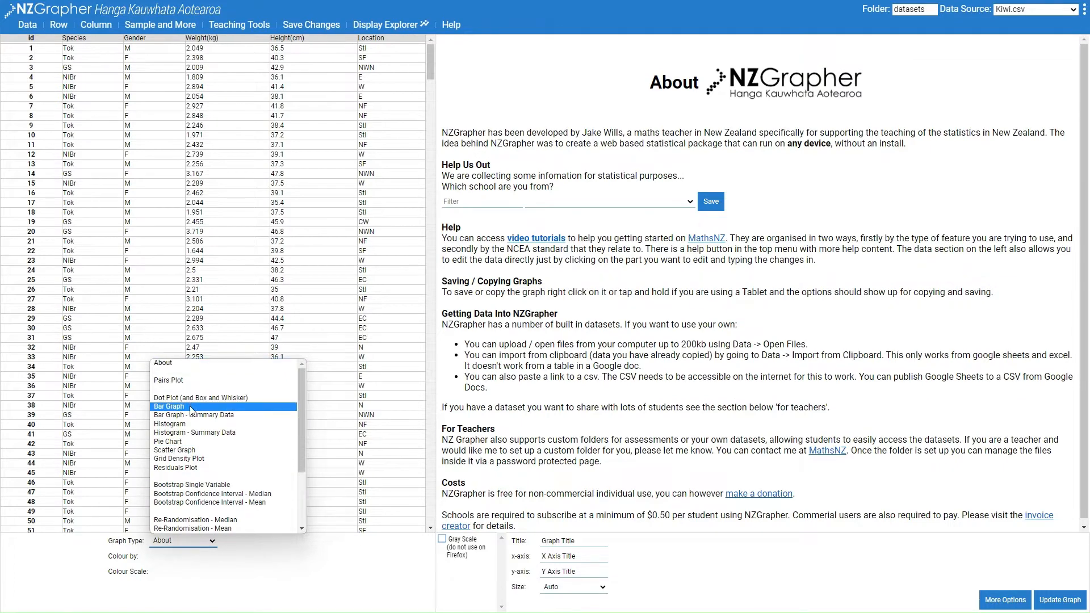
left_click(169, 407)
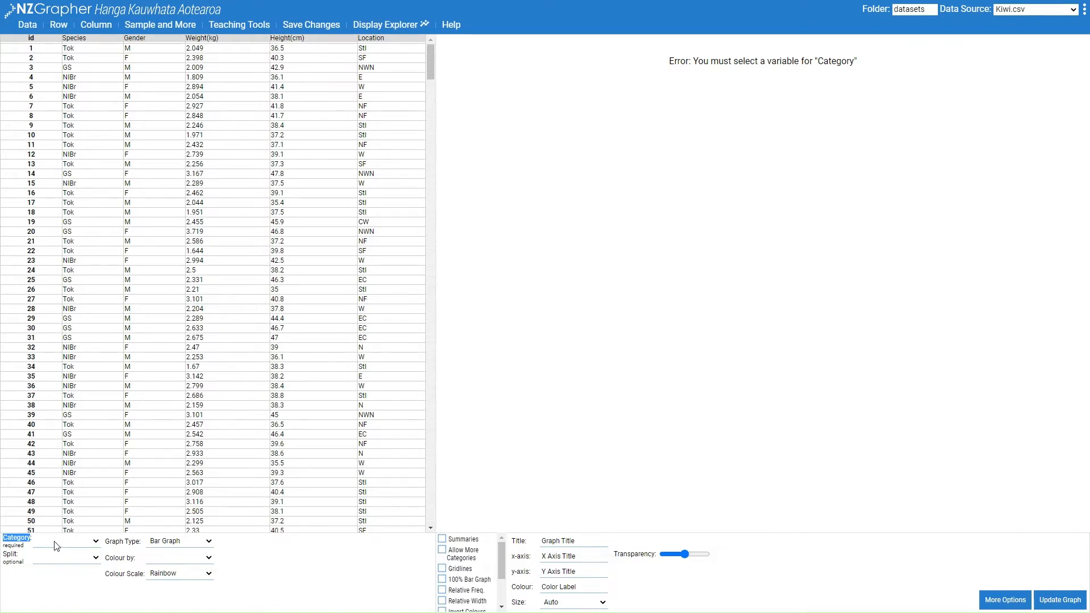
Set Species as the category so bars for GS, NIBr and Tok are drawn.
left_click(66, 540)
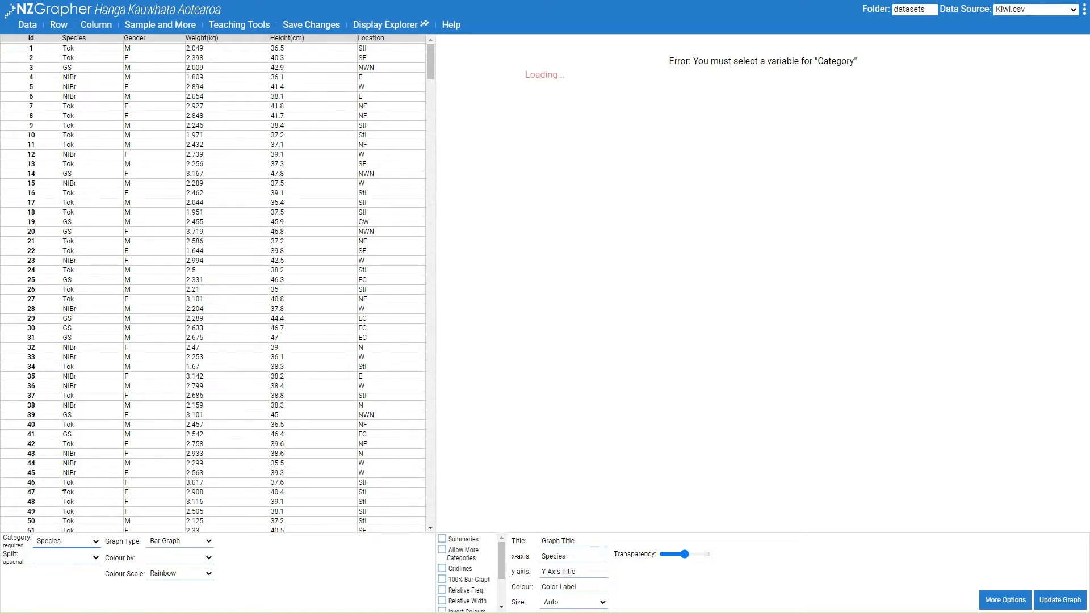
left_click(1058, 600)
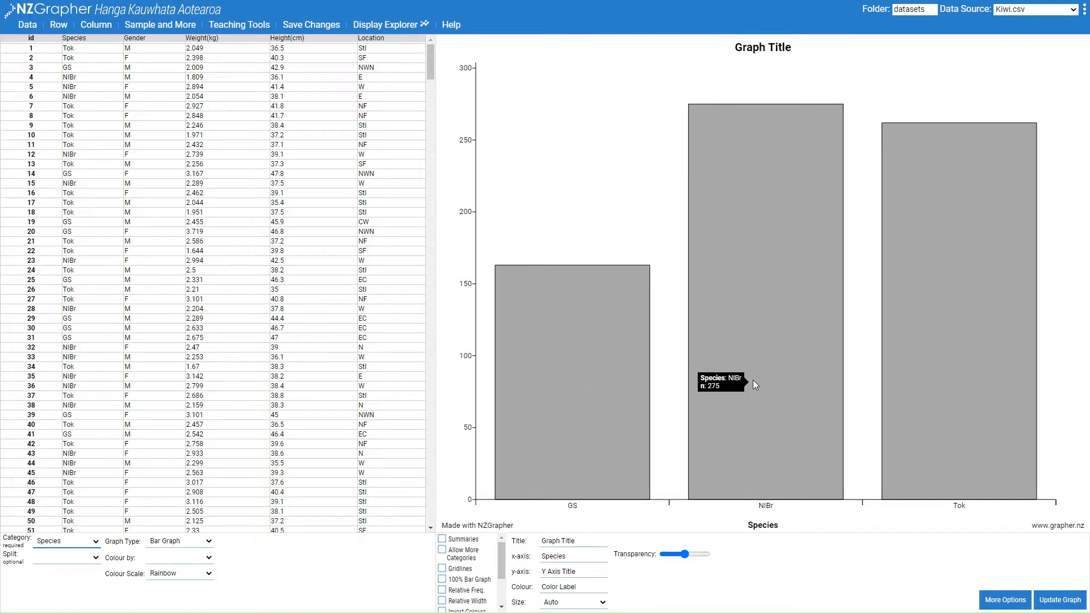
mouse_move(659, 372)
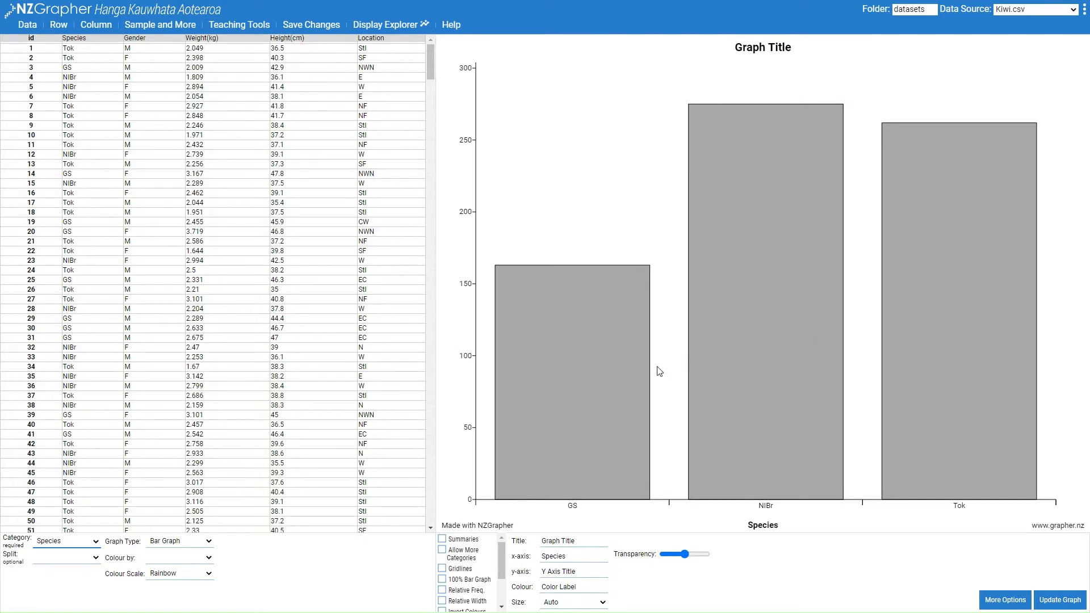
mouse_move(740, 391)
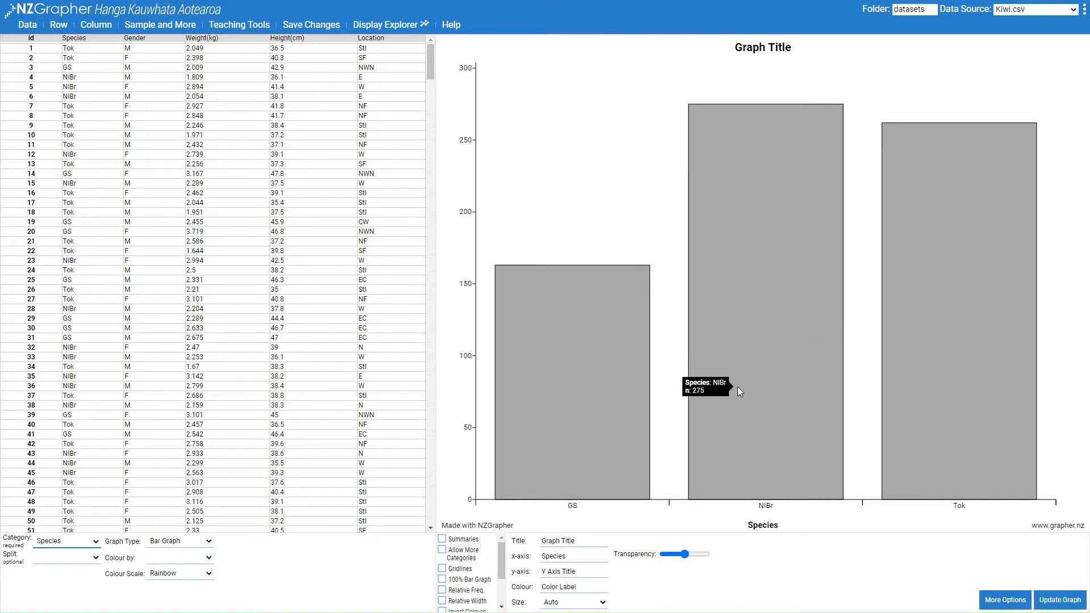
mouse_move(588, 428)
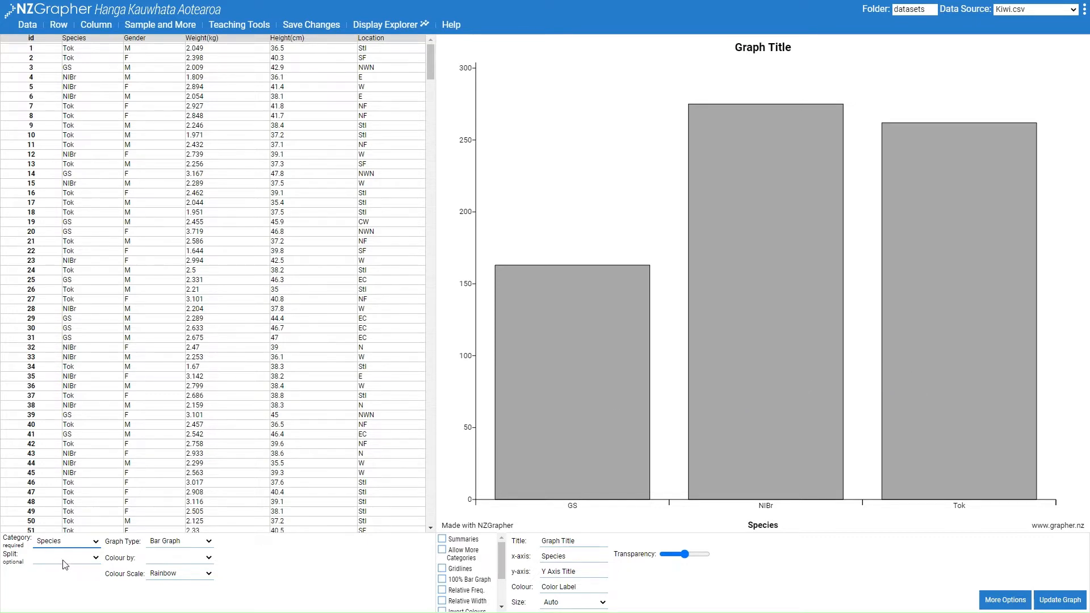
left_click(66, 557)
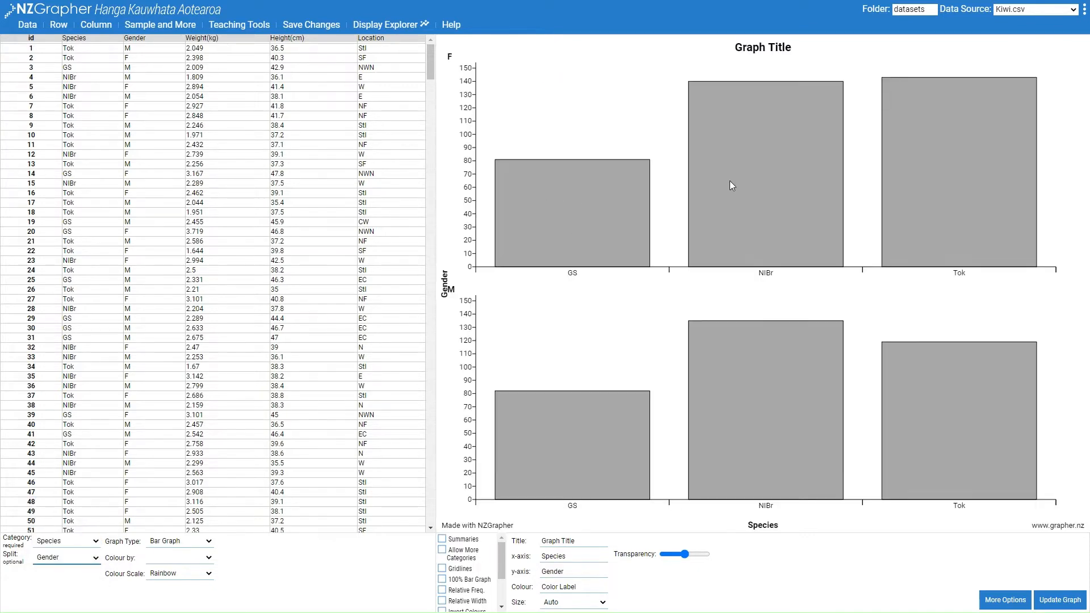
mouse_move(973, 191)
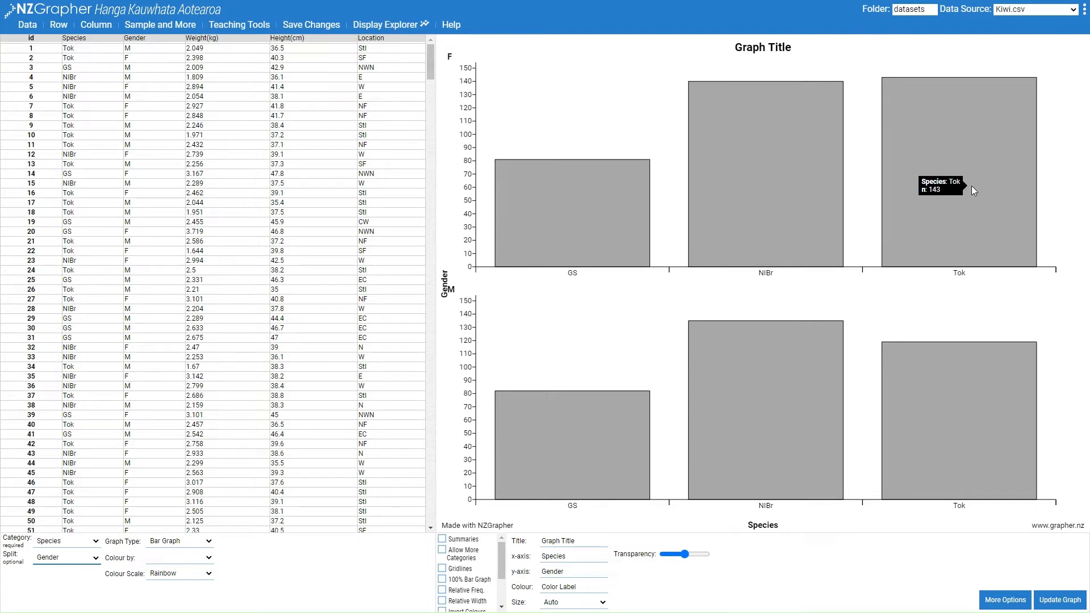
left_click(66, 540)
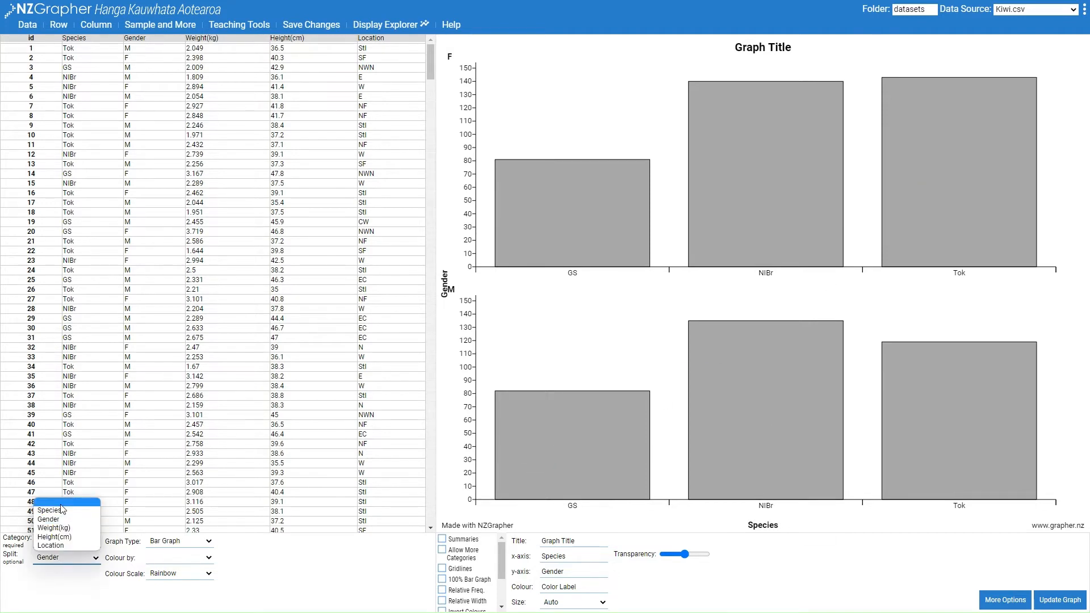
left_click(66, 556)
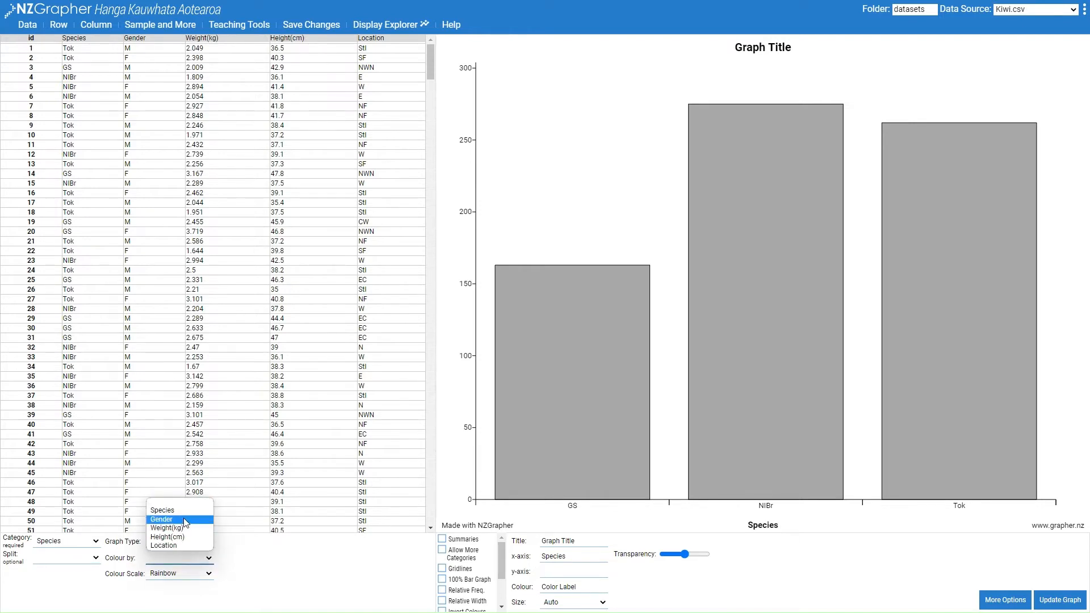
Colour the species bars by Gender, briefly showing then hiding count summaries.
left_click(160, 519)
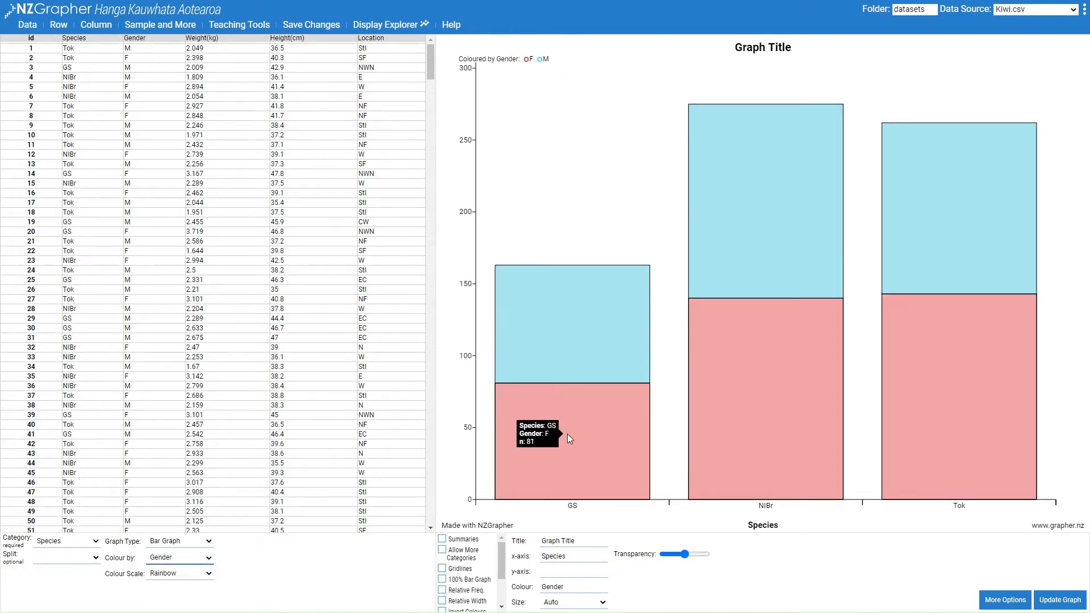
mouse_move(550, 429)
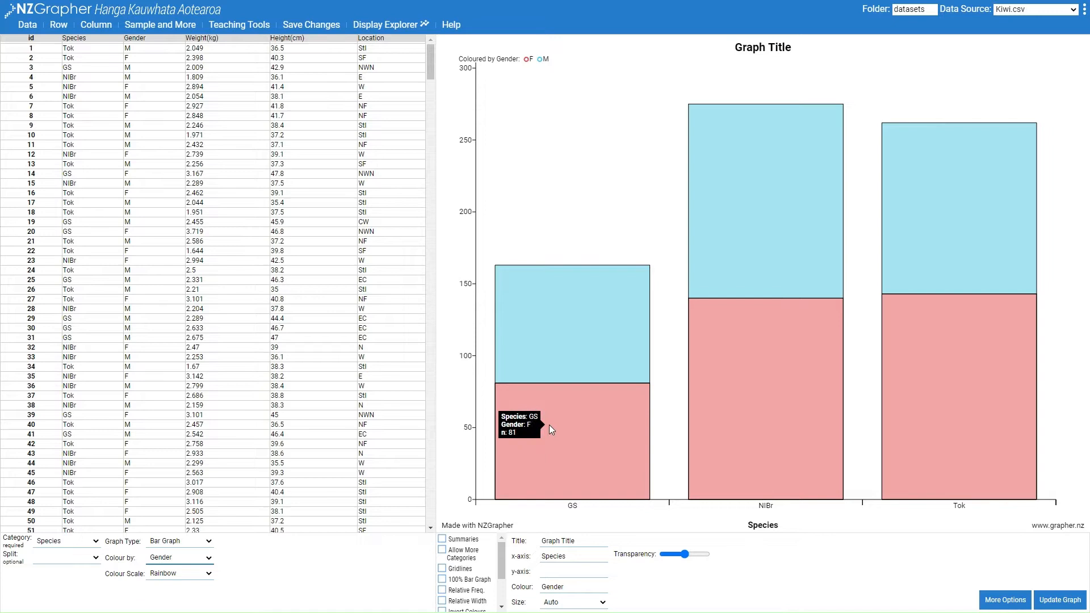
mouse_move(342, 554)
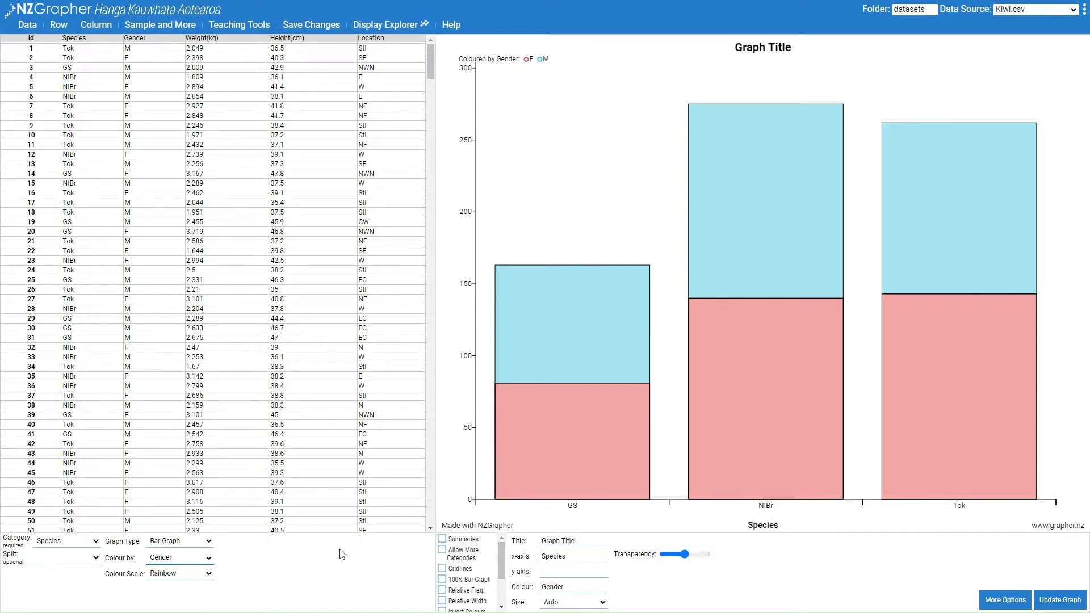
left_click(442, 539)
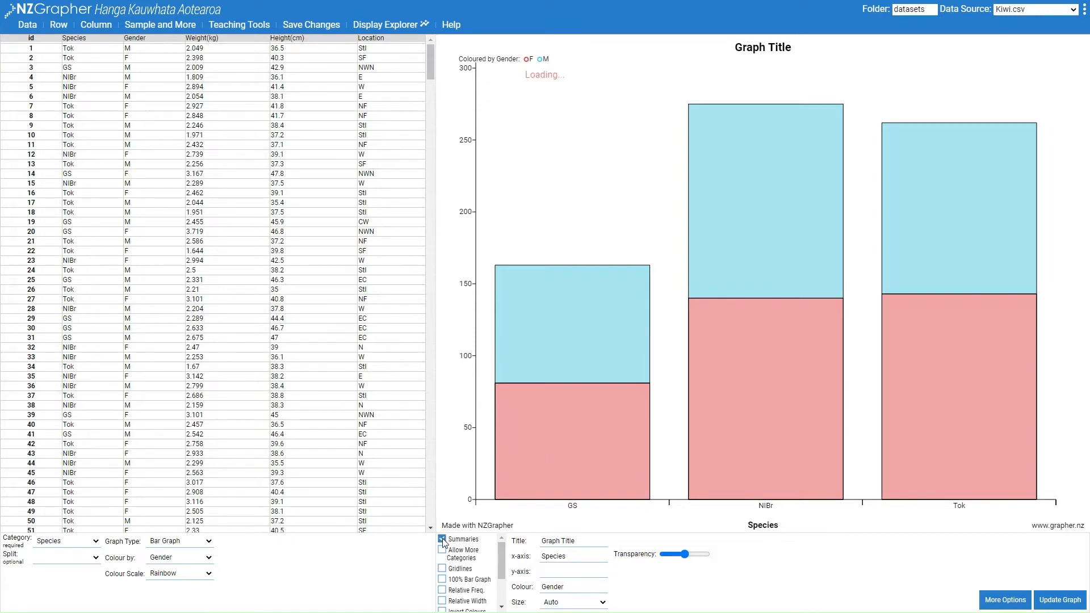
left_click(442, 539)
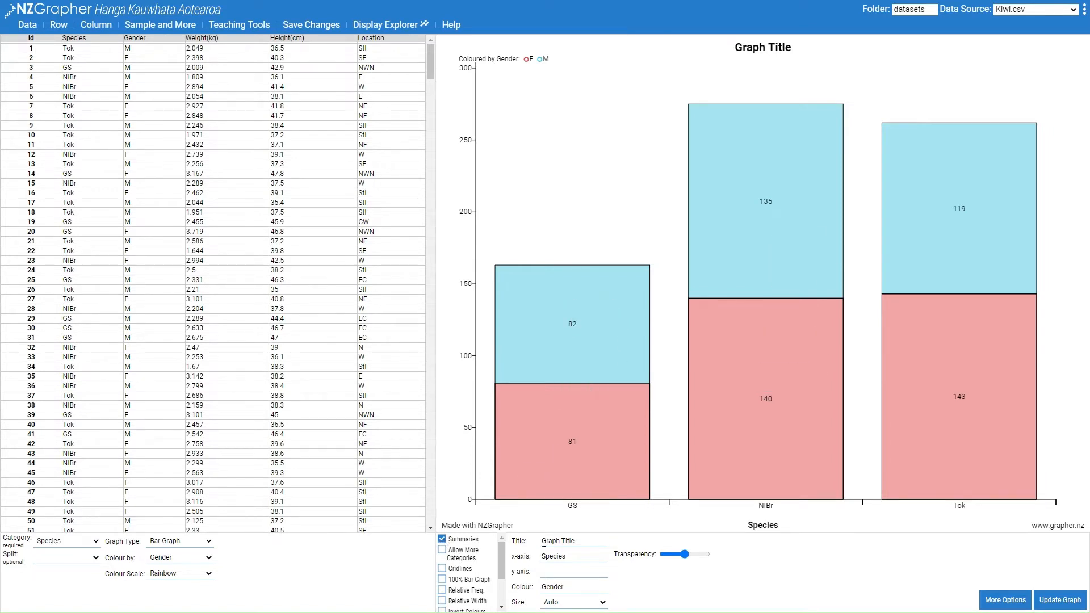
left_click(442, 538)
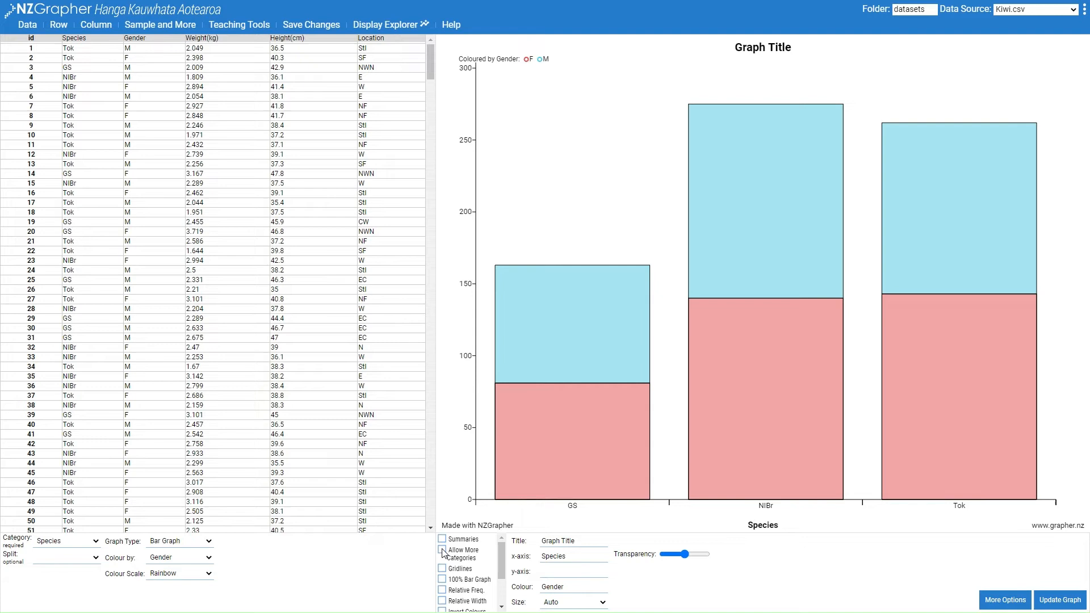
Show gridlines on the graph and then remove them again.
left_click(442, 569)
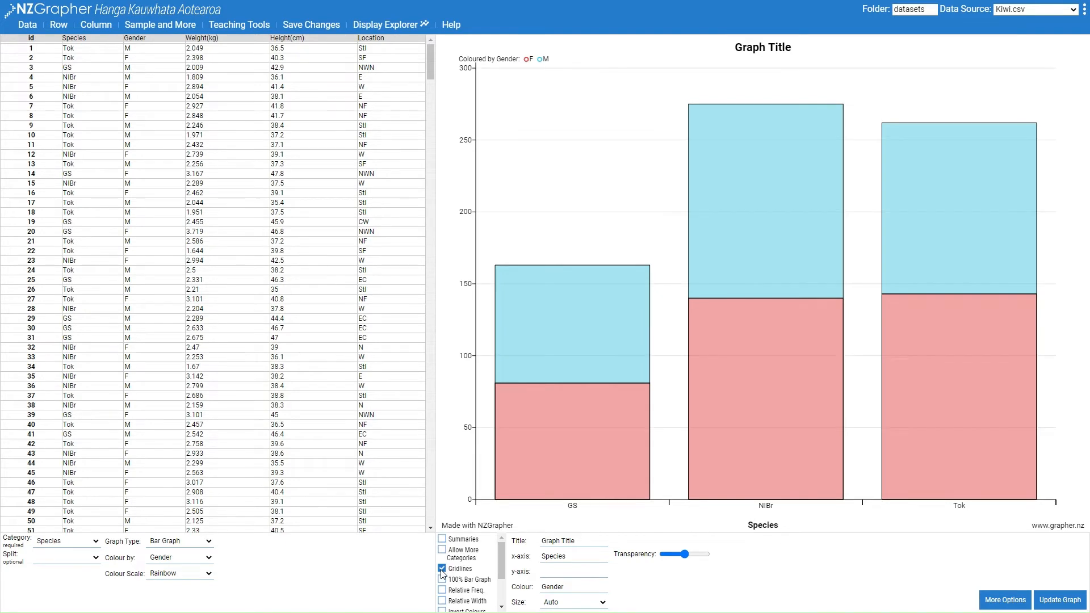
left_click(442, 569)
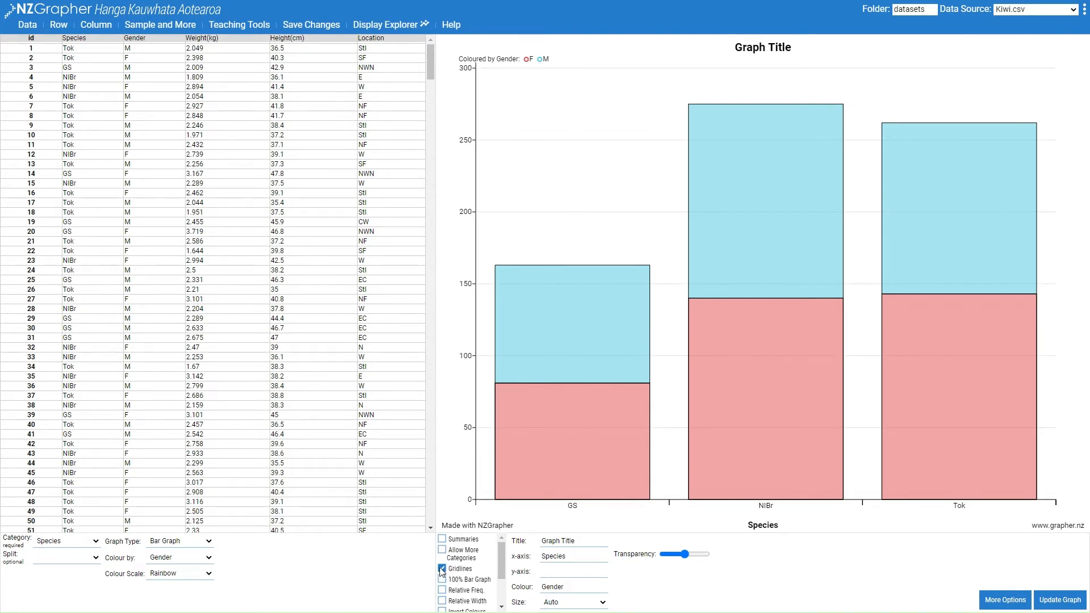
left_click(441, 569)
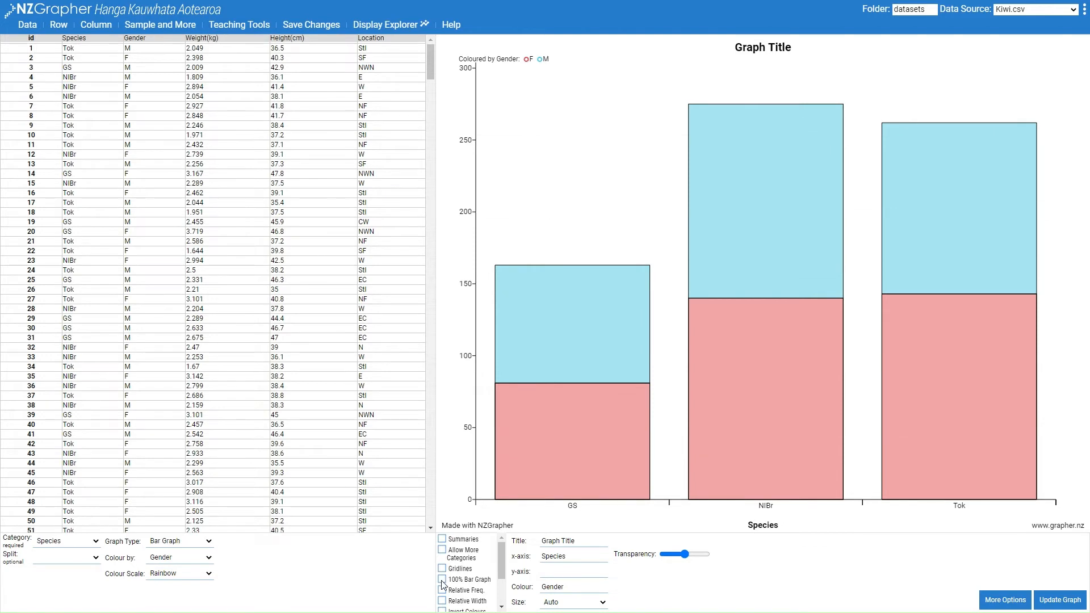
Try the 100% Bar Graph view, return to counts, then enable Relative Width.
left_click(442, 579)
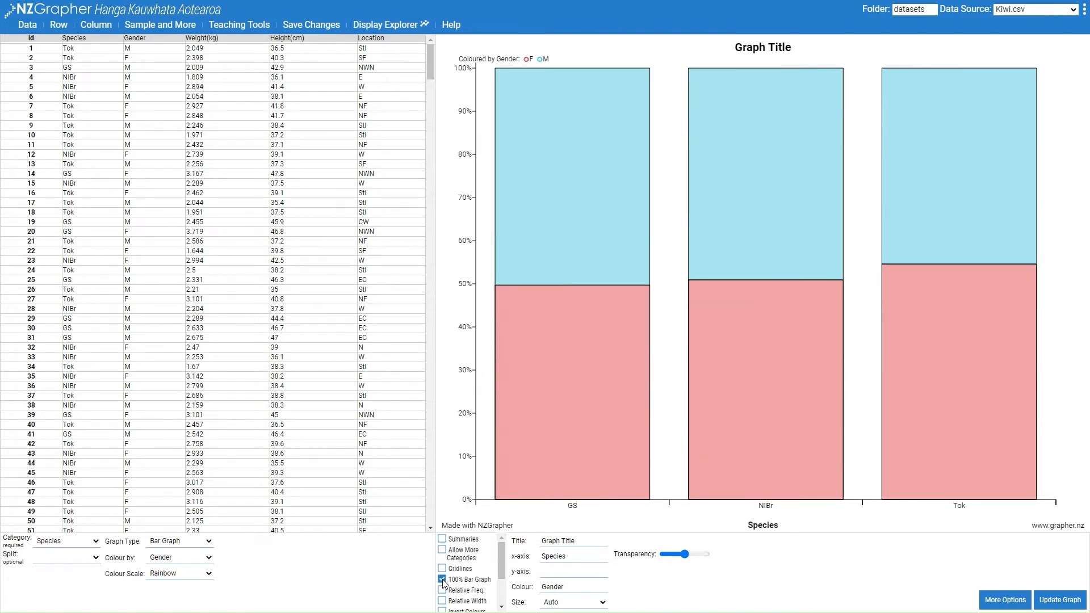
left_click(442, 579)
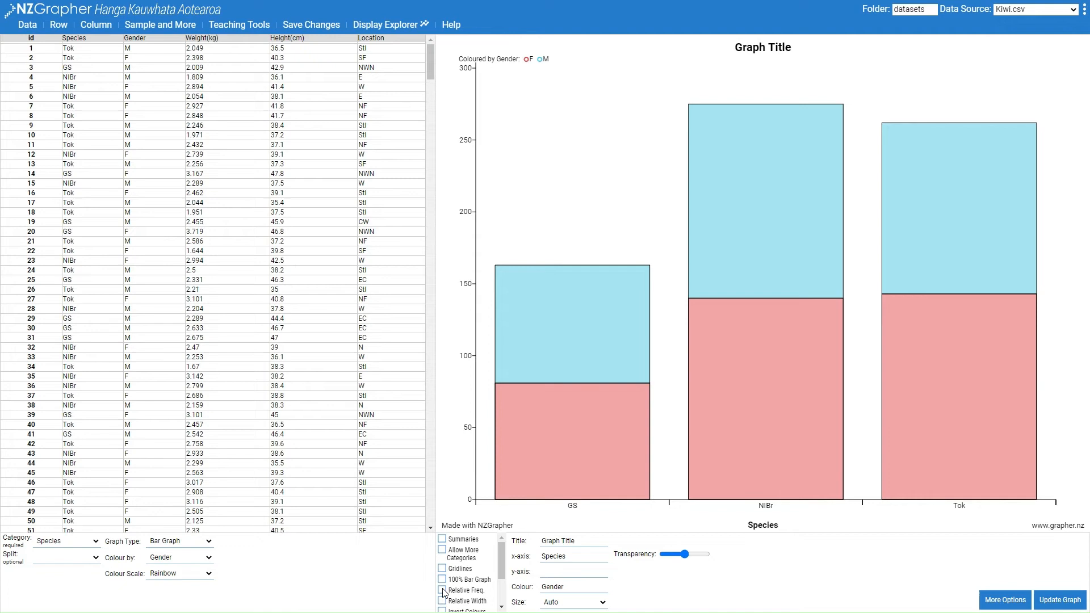
left_click(442, 589)
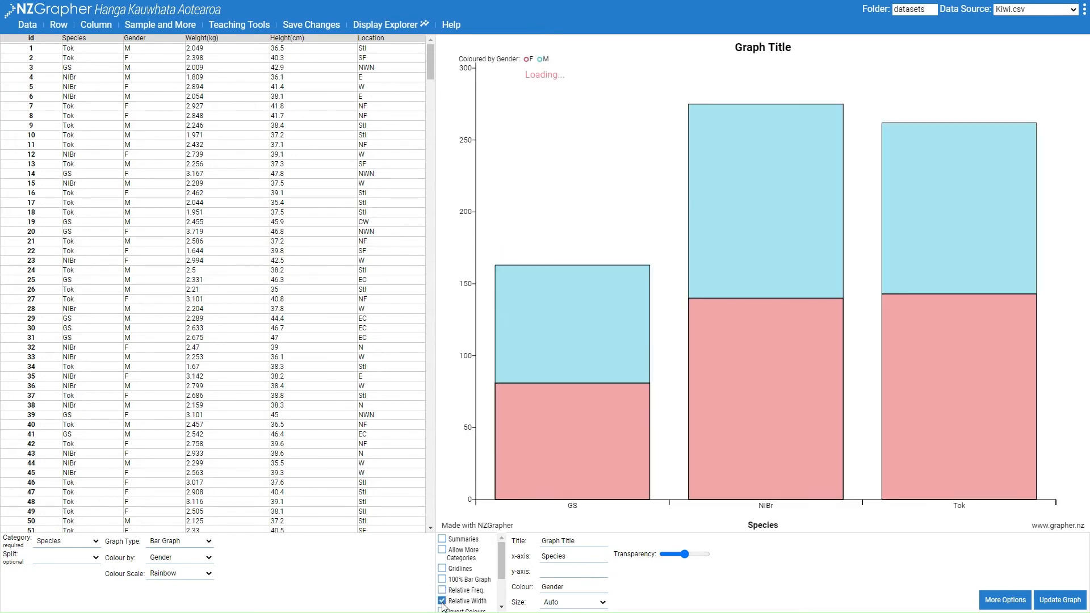
Finish the relative-width gender graph and turn off Invert Colours.
left_click(442, 580)
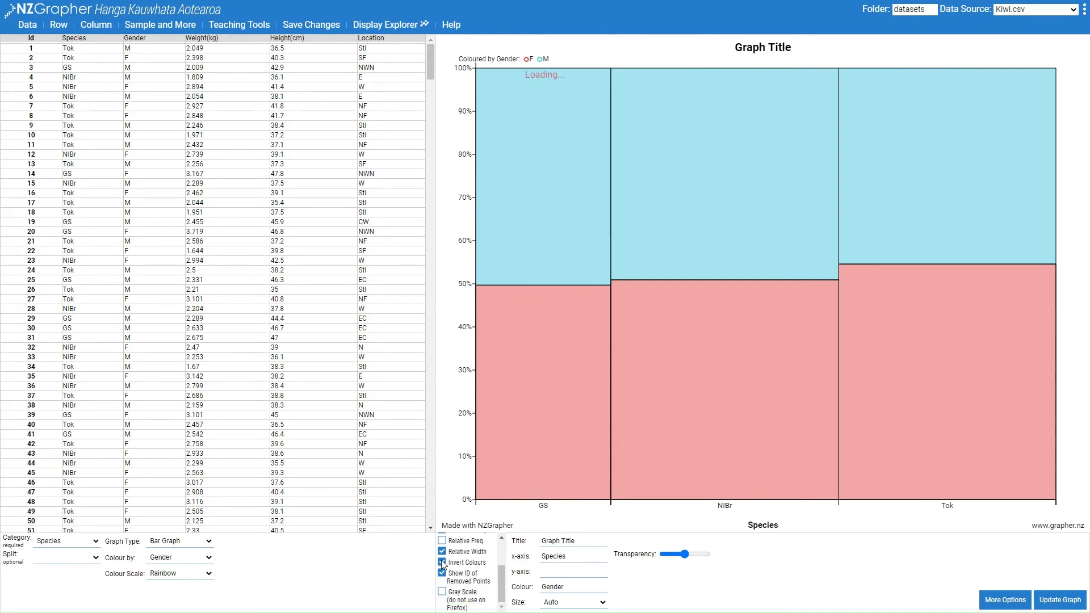
left_click(442, 573)
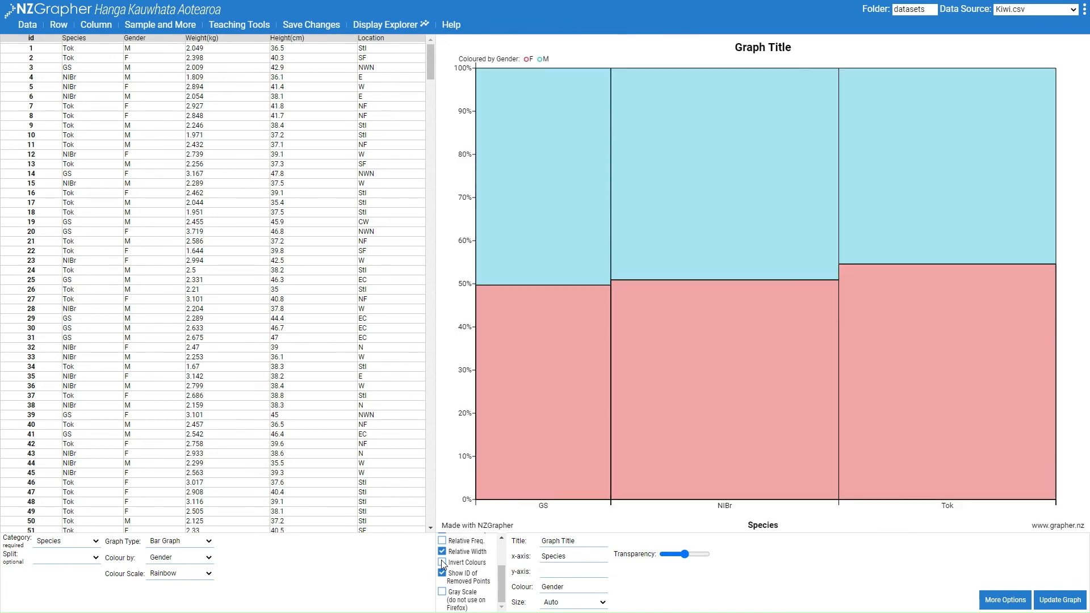
mouse_move(704, 186)
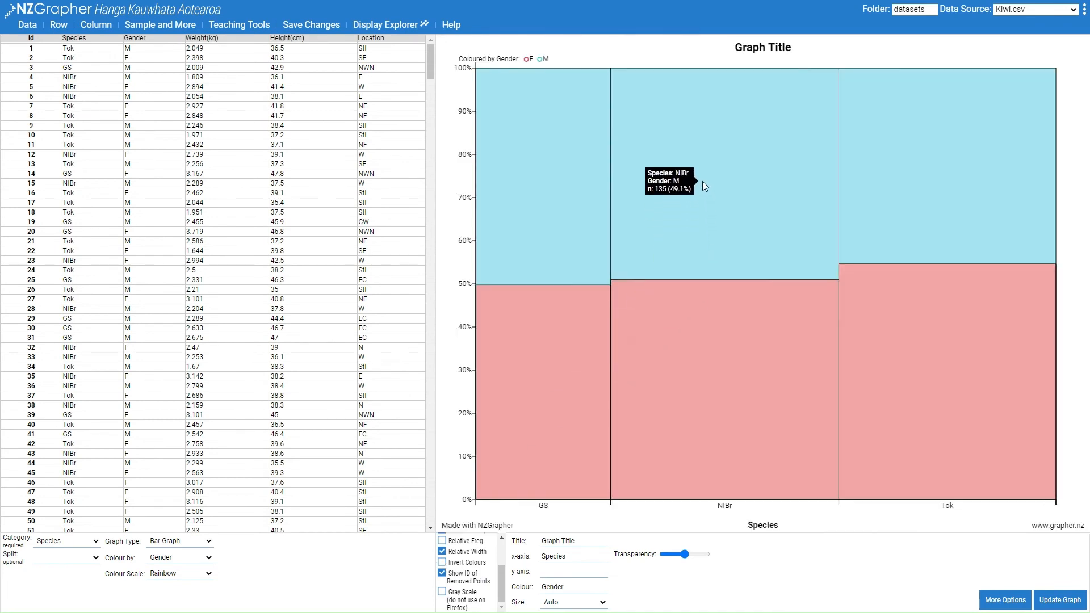
Bring up the image context menu with Copy image and Save image as.
right_click(704, 186)
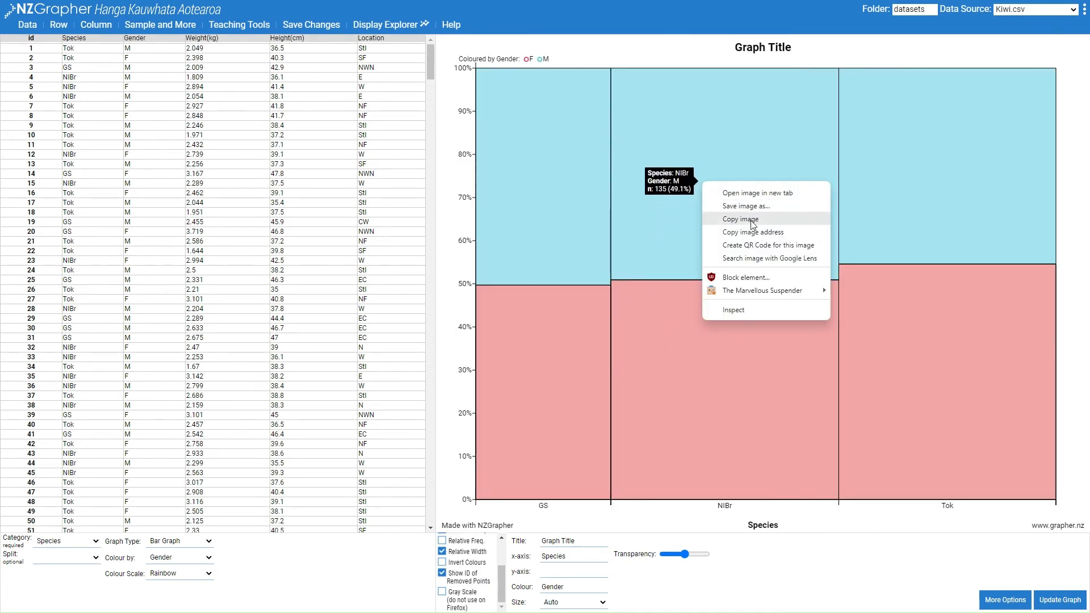
mouse_move(745, 206)
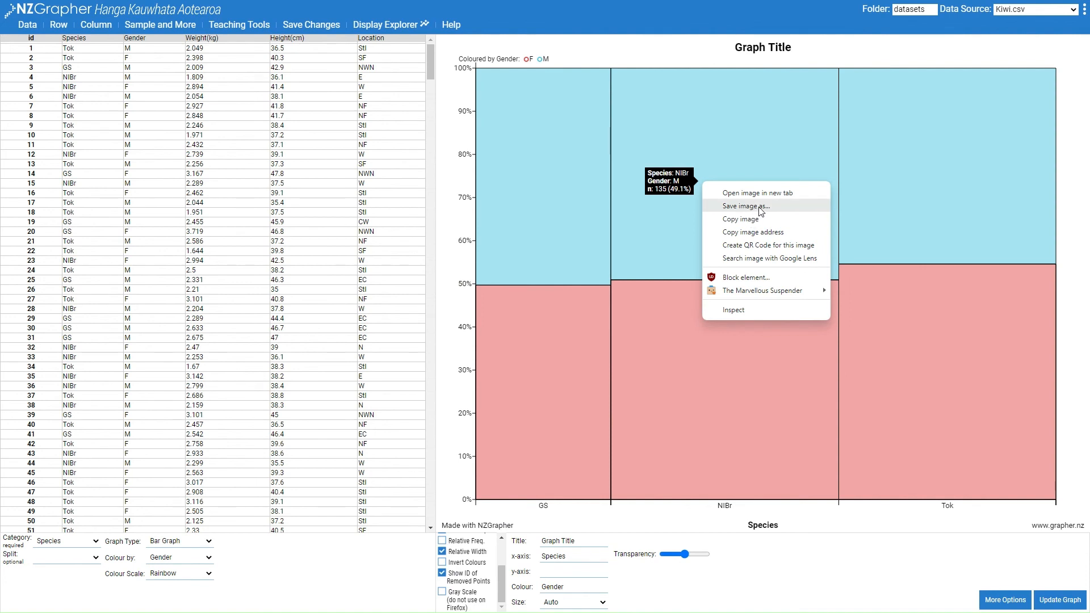
mouse_move(760, 211)
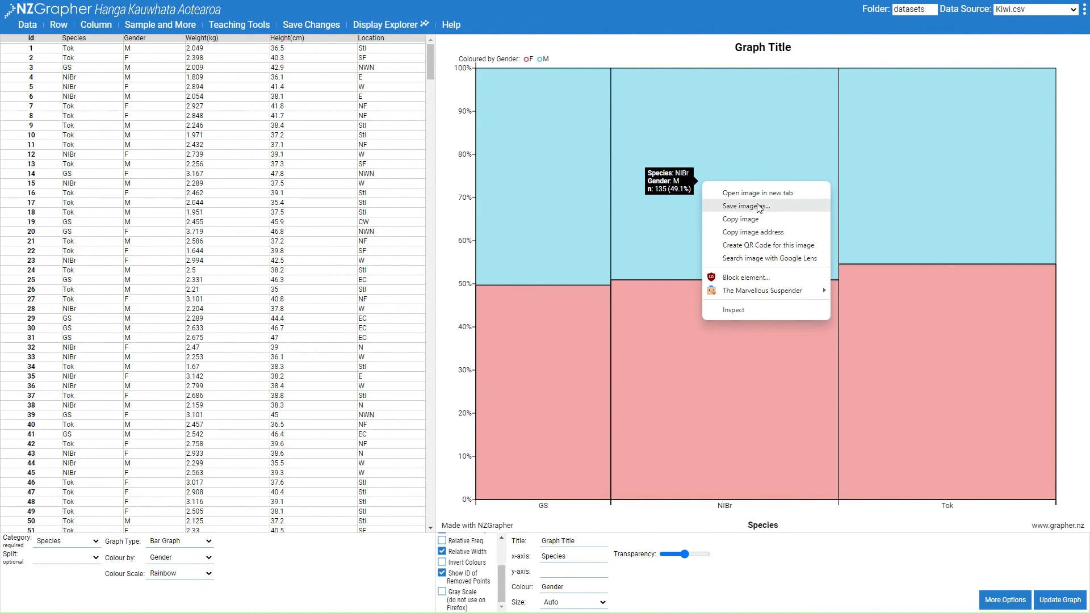